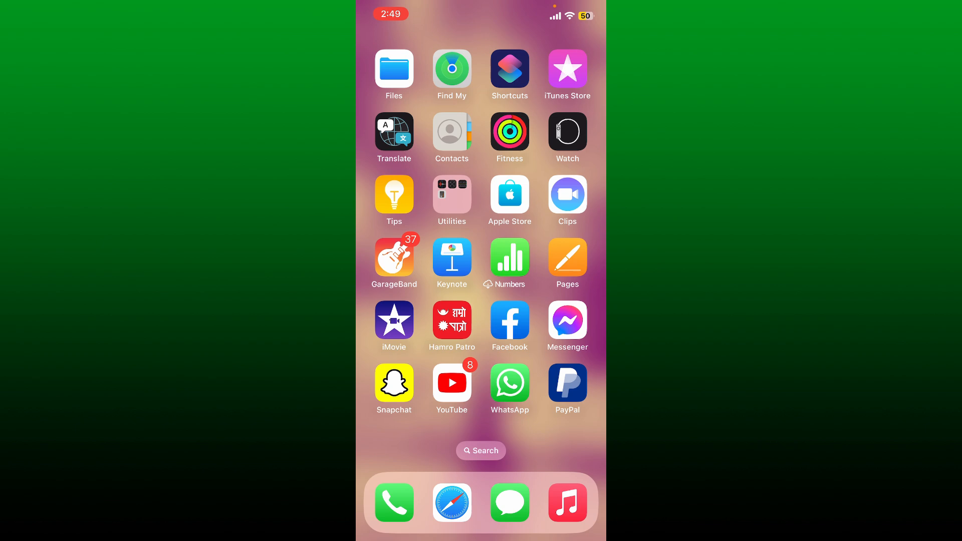
# Swipe to the Home Screen page holding the SHEIN app.
pyautogui.hscroll(-3)
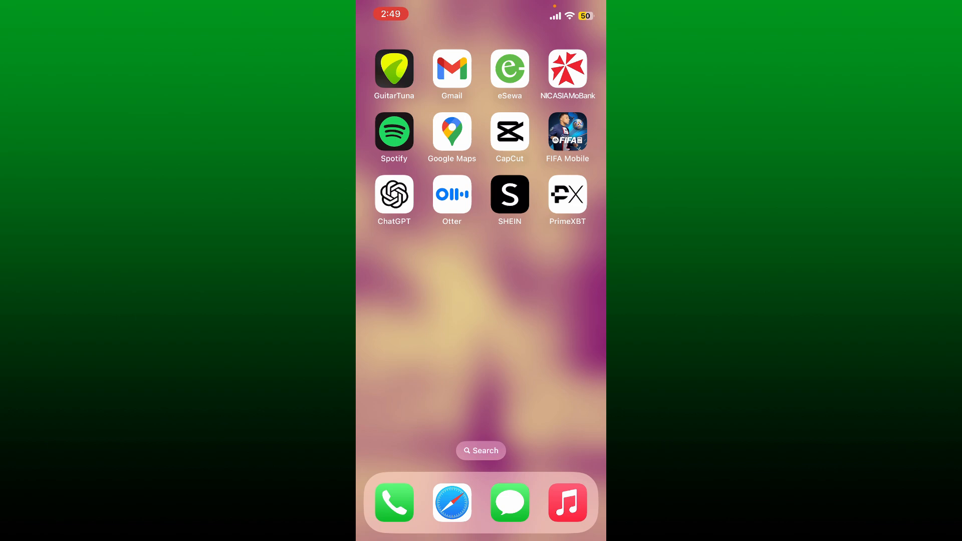
# Launch SHEIN onto its Shop home page with the Markdown Week banner.
pyautogui.click(509, 196)
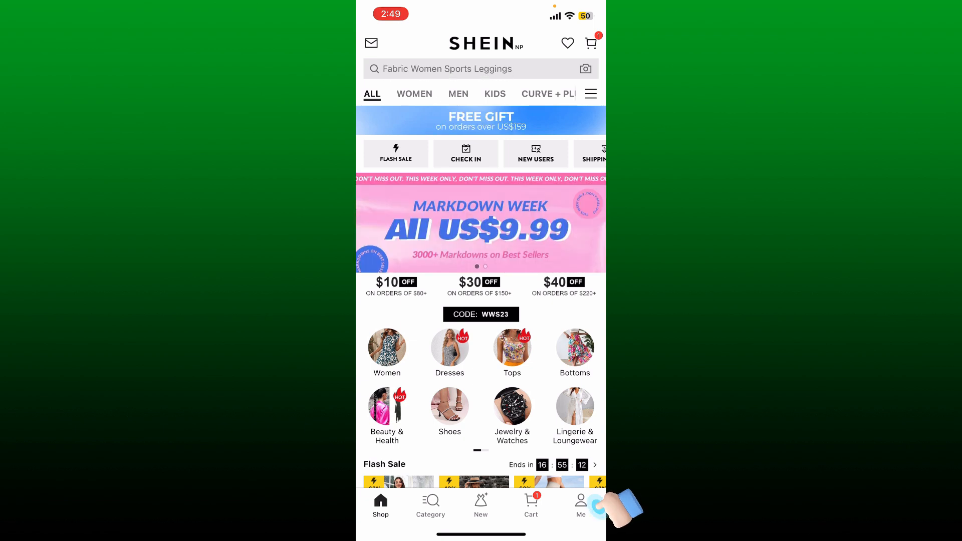
# Go to the Me profile page with vouchers, orders and wishlist, then leave the app.
pyautogui.click(580, 503)
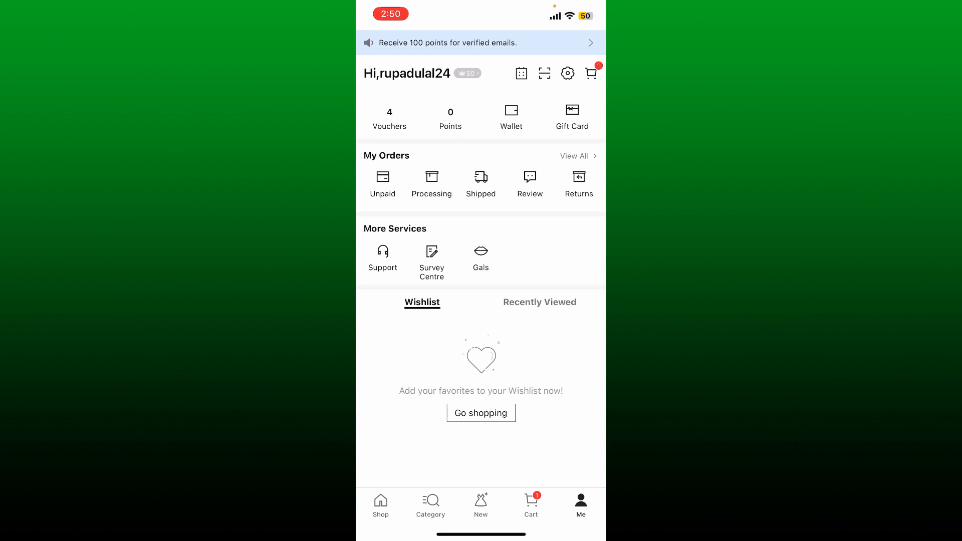
pyautogui.click(567, 73)
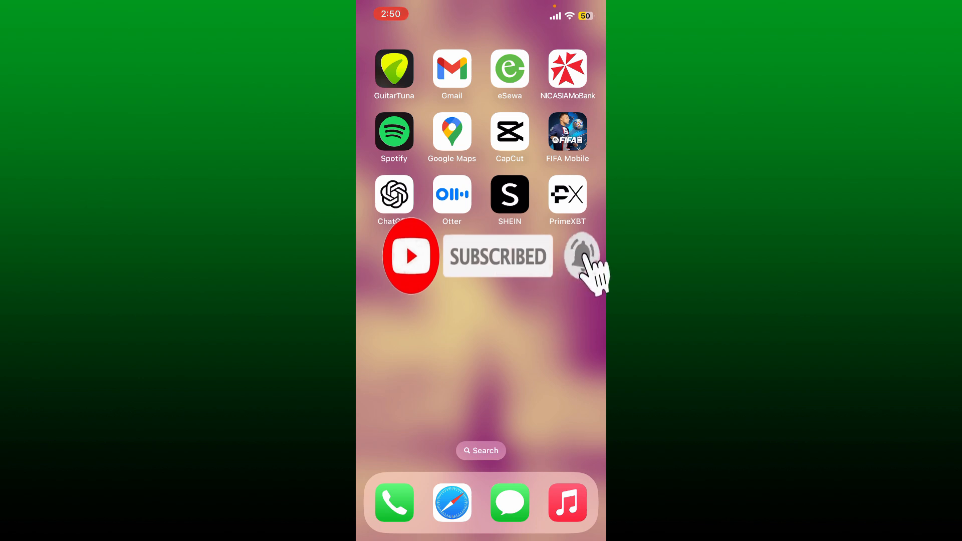
pyautogui.moveTo(581, 255)
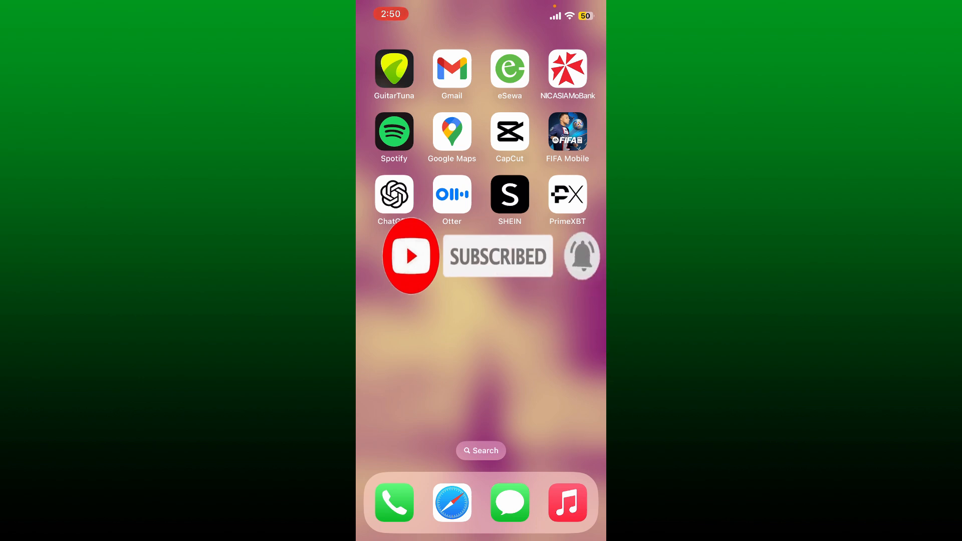